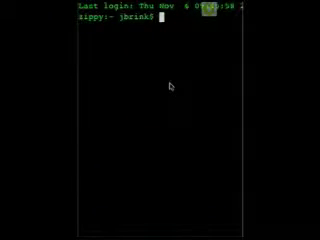
{"action": "mouse_move", "coordinate": [174, 136]}
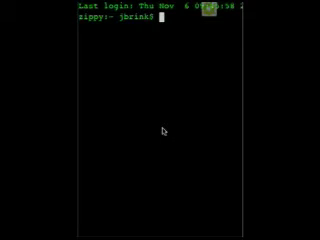
{"action": "mouse_move", "coordinate": [140, 126]}
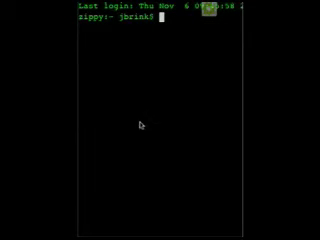
{"action": "mouse_move", "coordinate": [182, 116]}
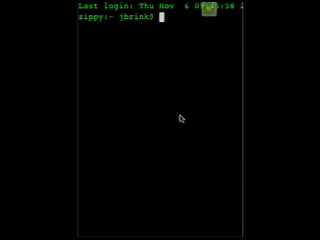
{"action": "mouse_move", "coordinate": [234, 118]}
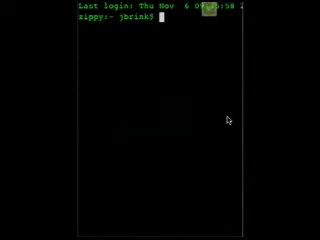